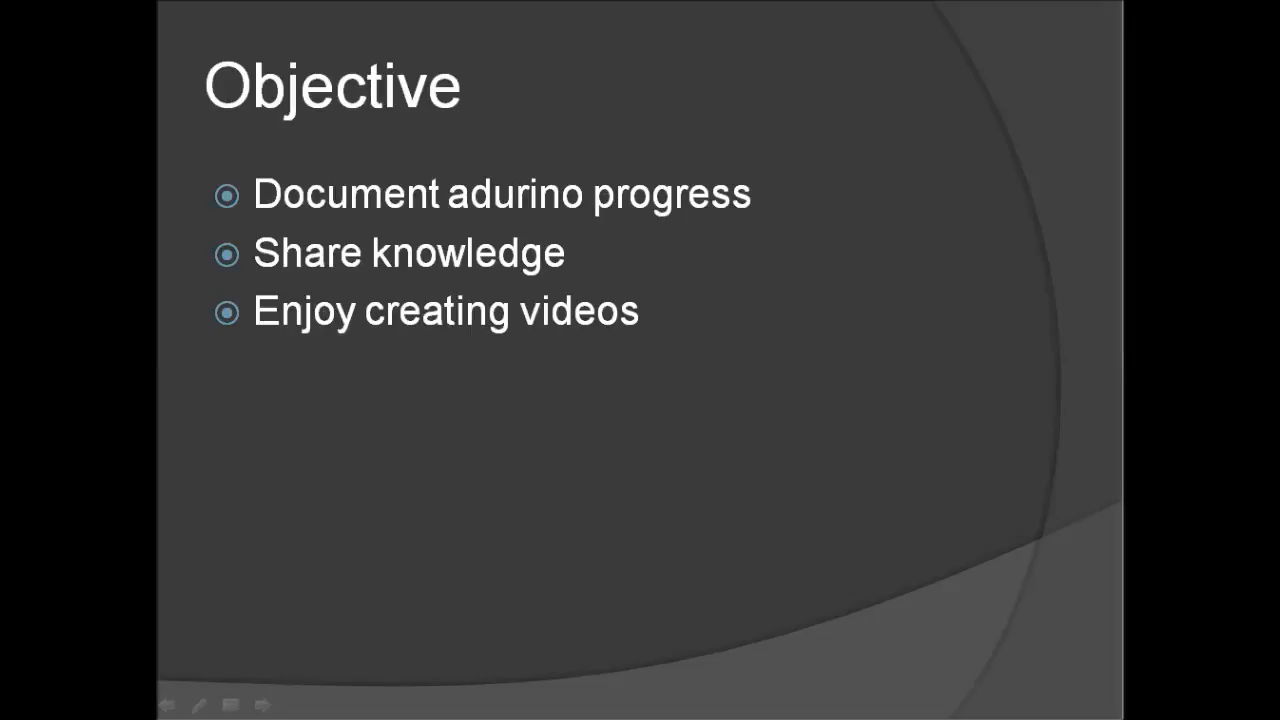
- Advance the PowerPoint slideshow toward the Arduino IDE demonstration
{"action": "left_click", "coordinate": [264, 708]}
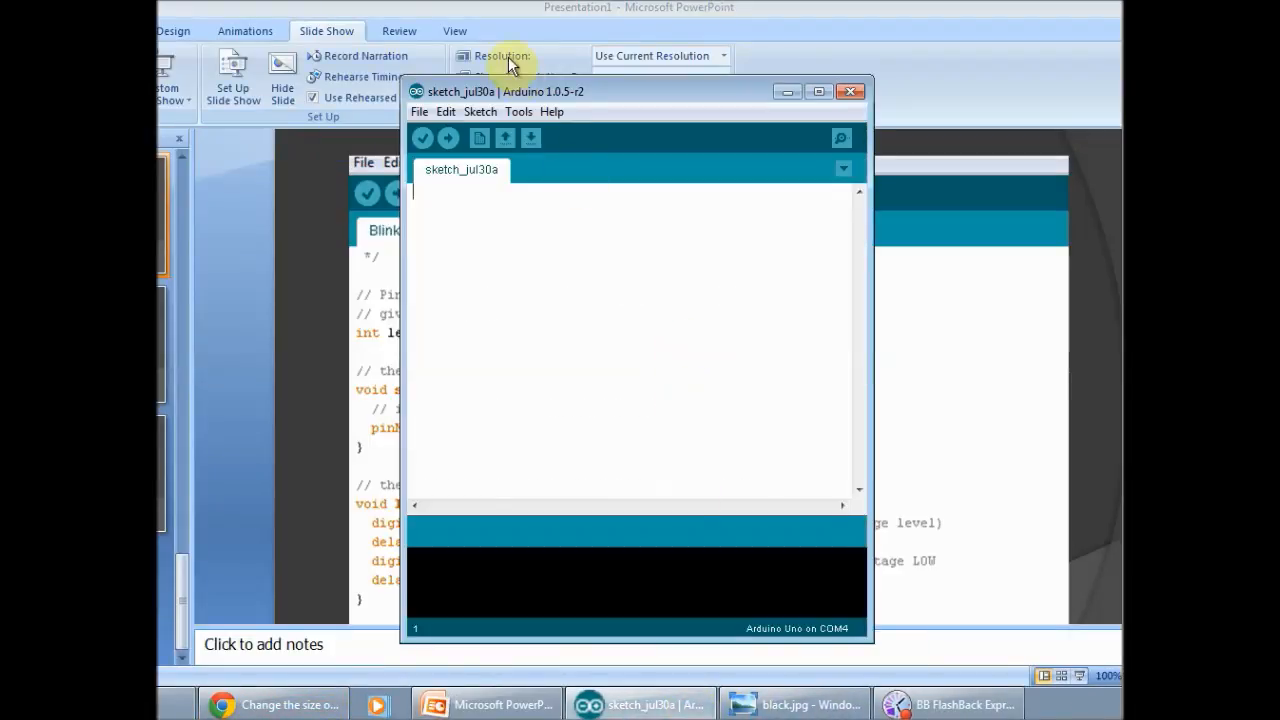
{"action": "left_click", "coordinate": [520, 112]}
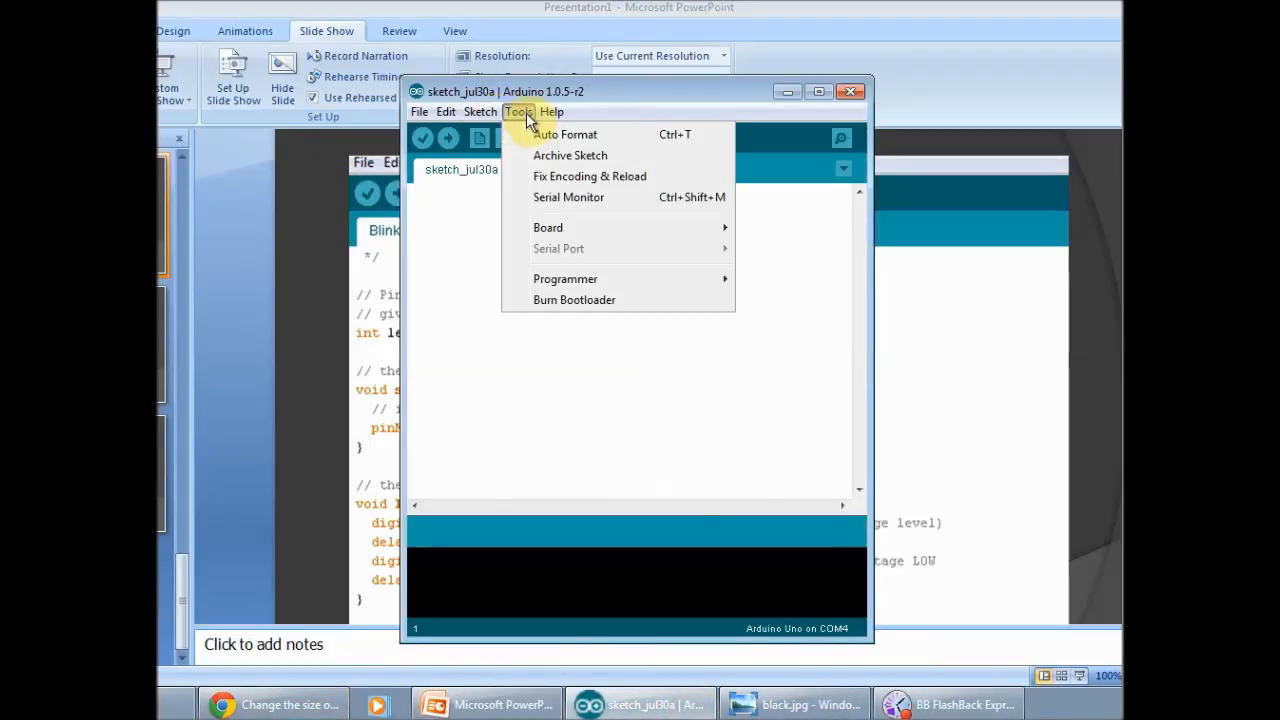
{"action": "left_click", "coordinate": [480, 112]}
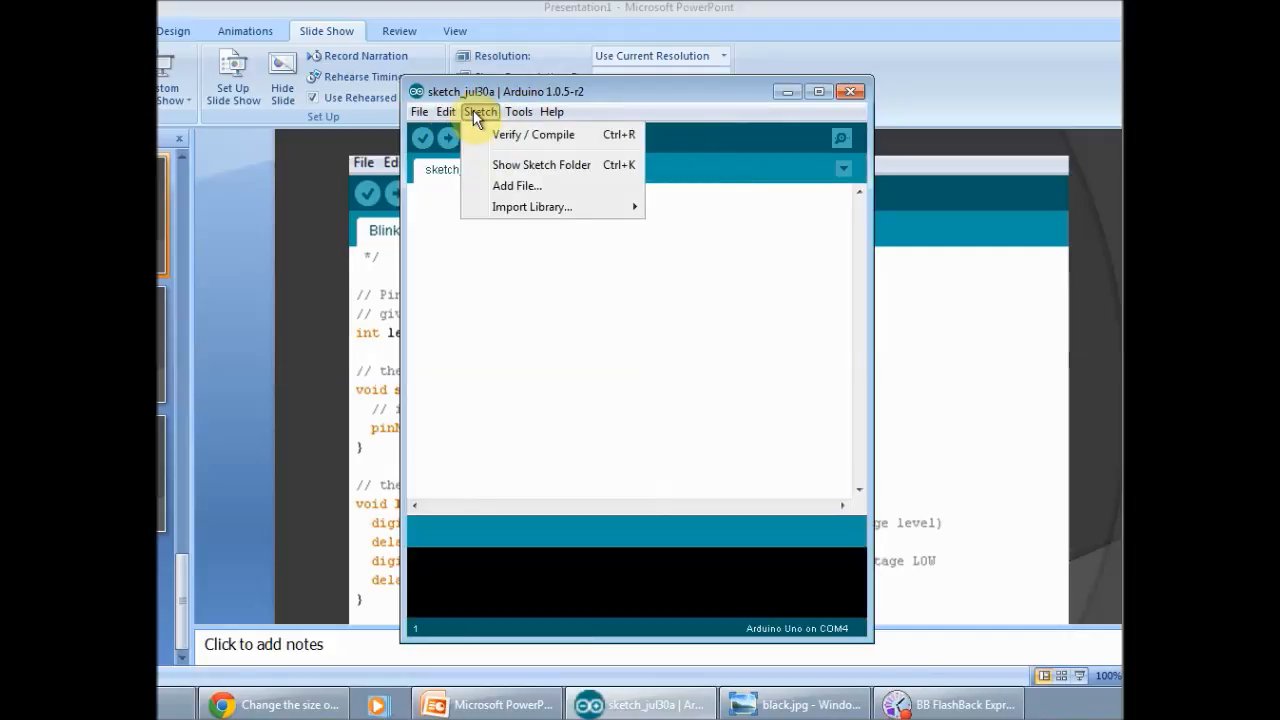
{"action": "left_click", "coordinate": [420, 112]}
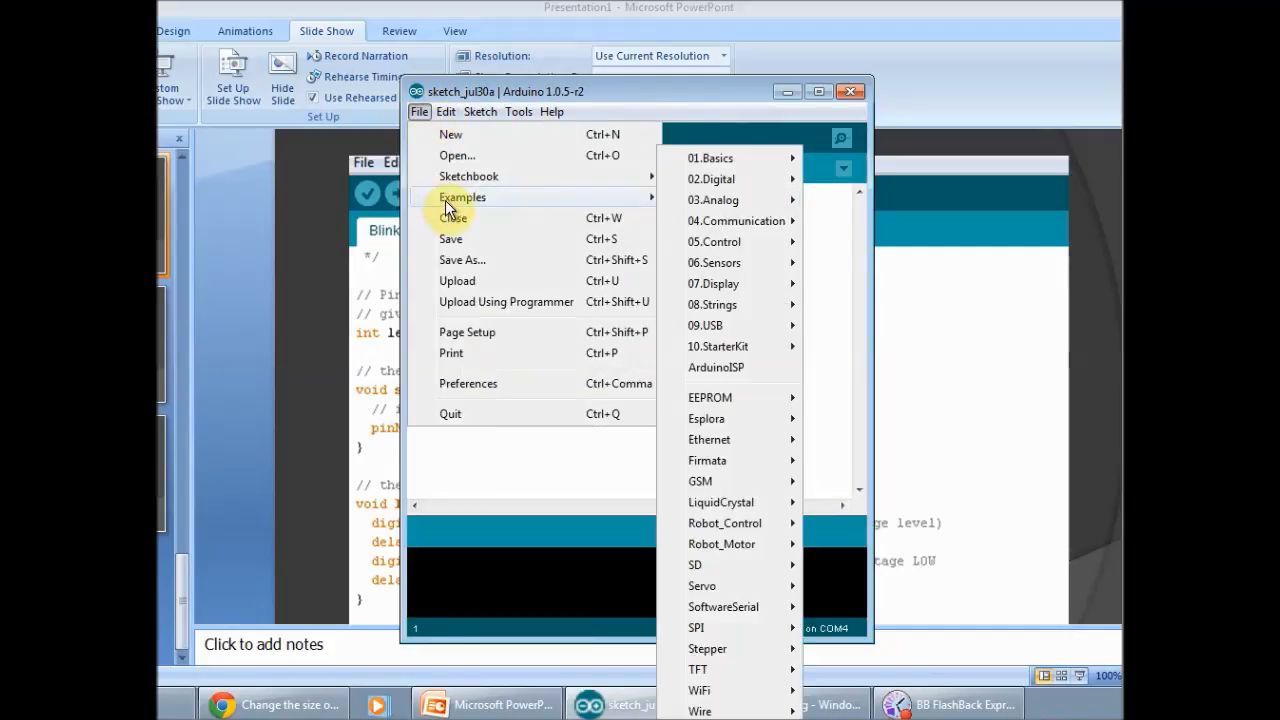
{"action": "mouse_move", "coordinate": [724, 180]}
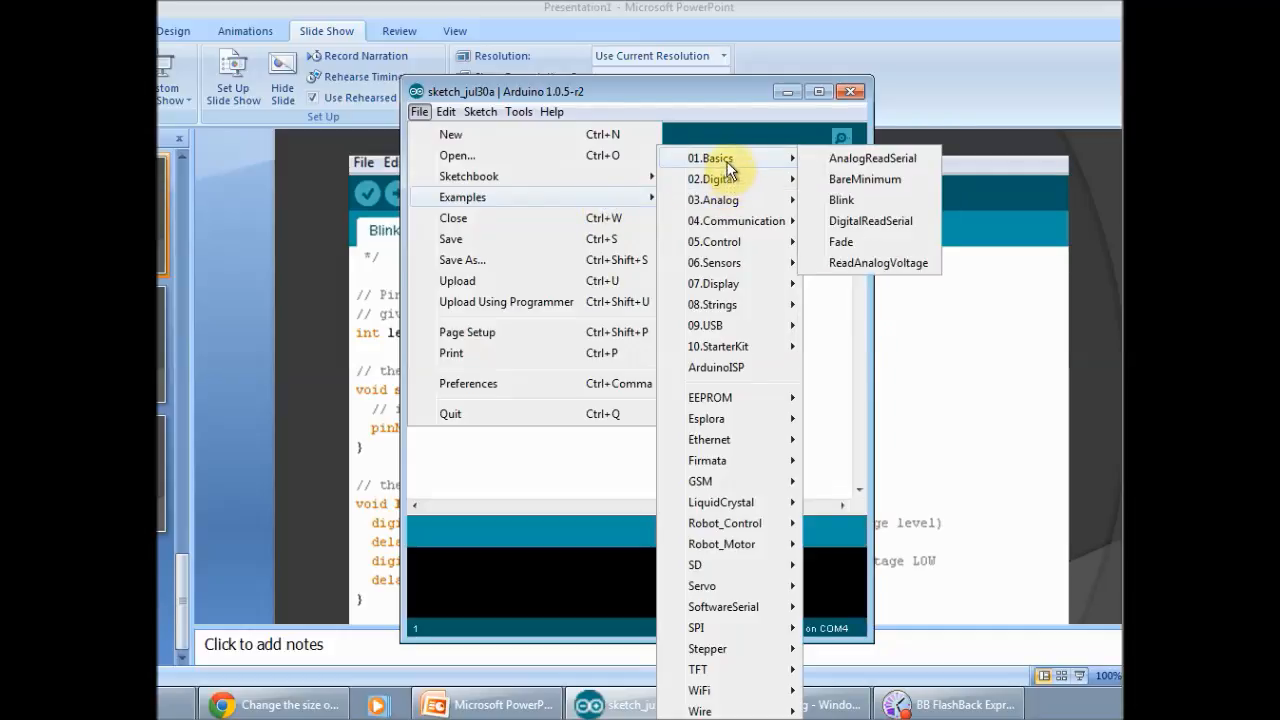
{"action": "mouse_move", "coordinate": [810, 172]}
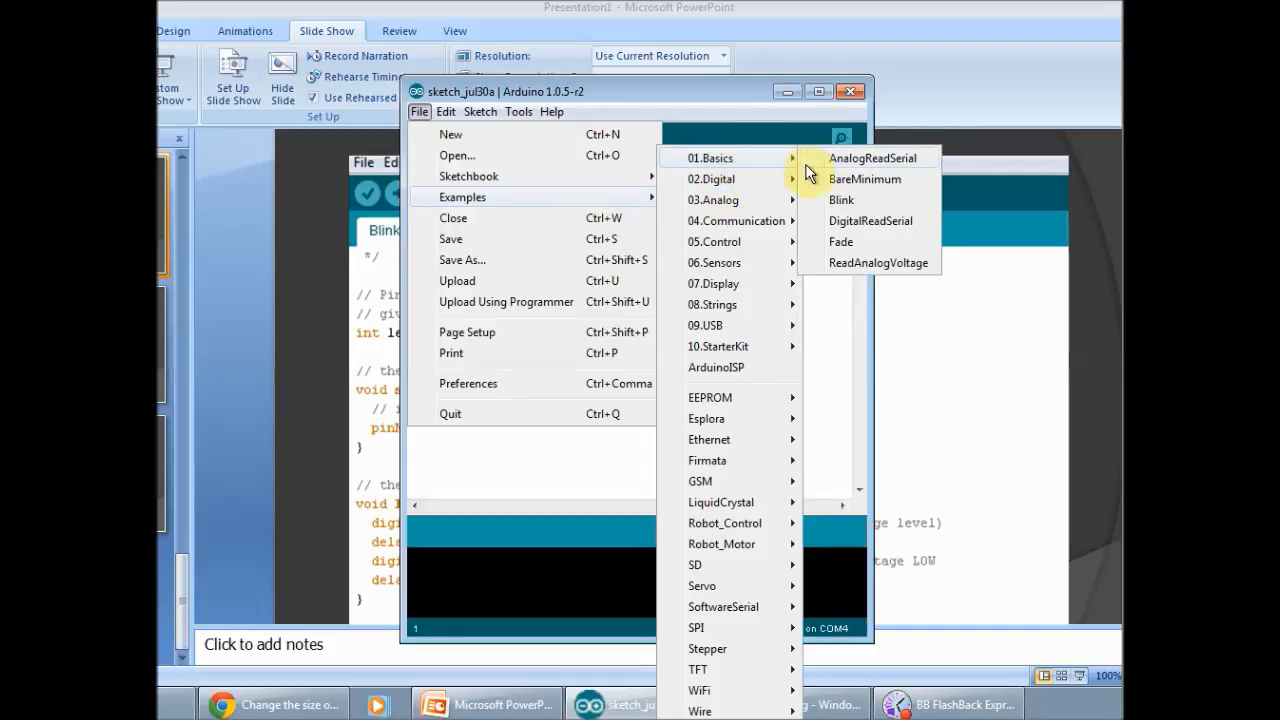
{"action": "mouse_move", "coordinate": [832, 200]}
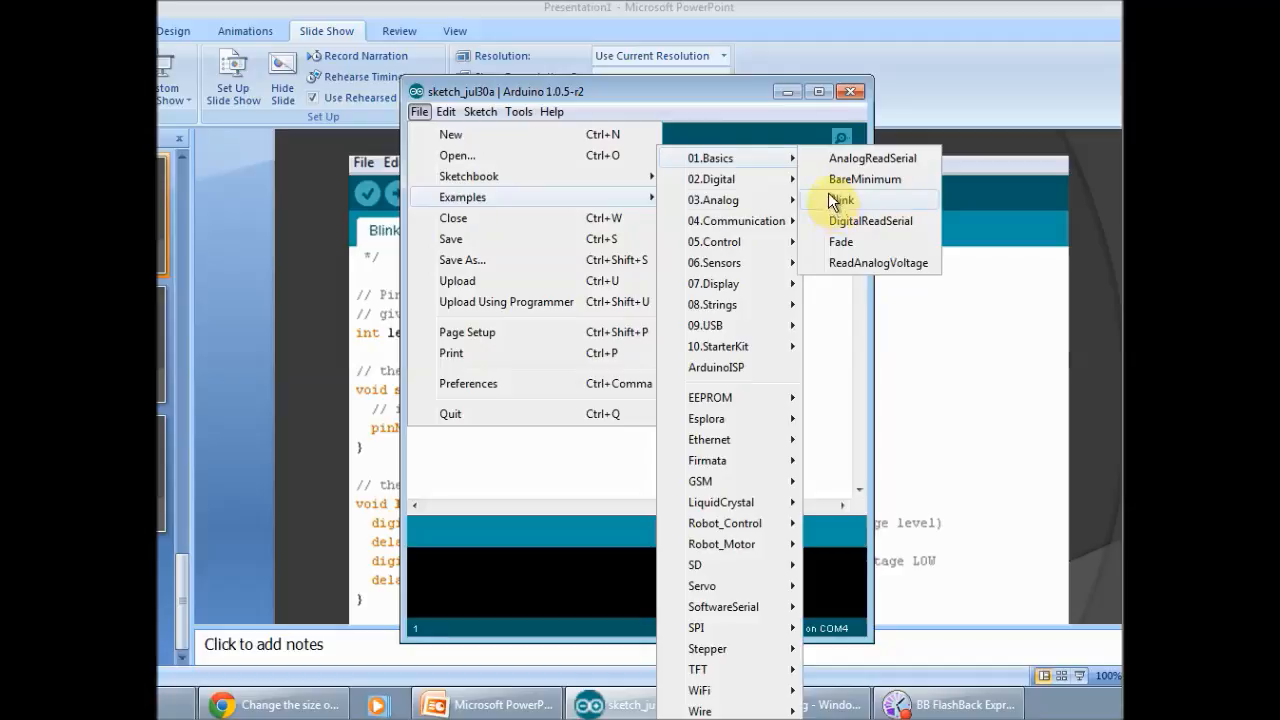
{"action": "left_click", "coordinate": [840, 200]}
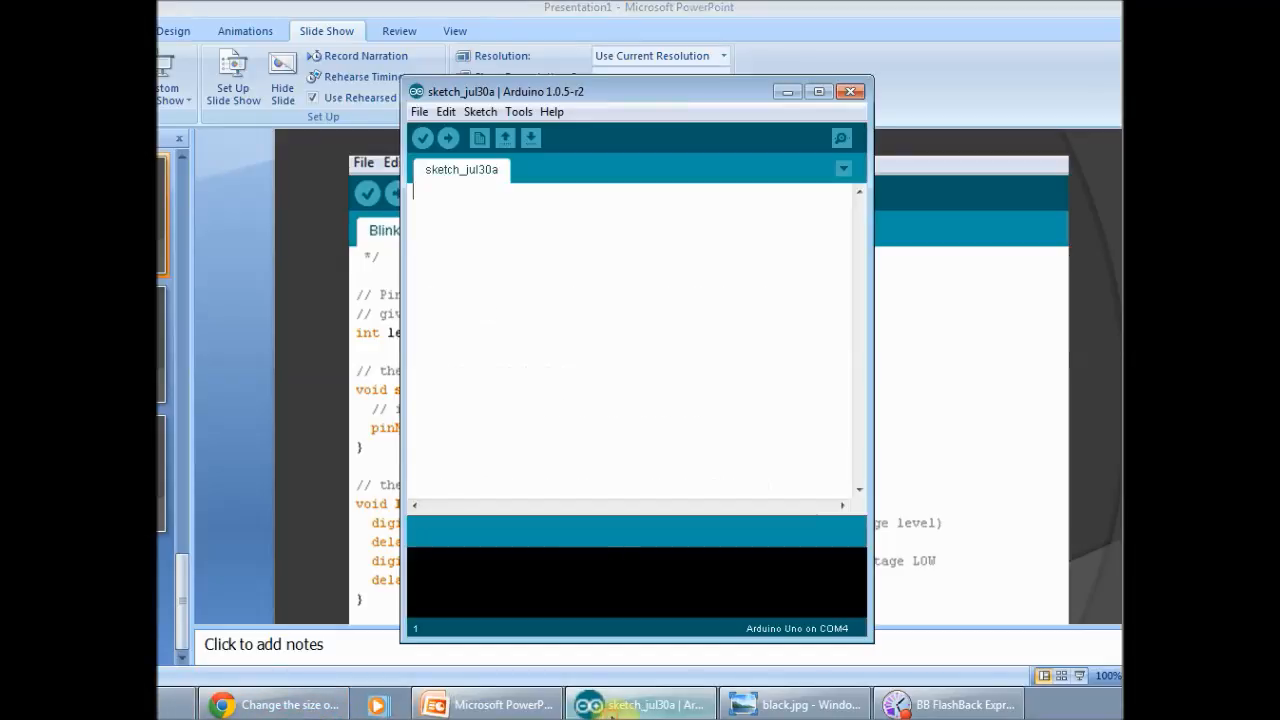
- Open the Blink sketch from File > Examples > 01.Basics, then review the Tools and Sketch menus
{"action": "left_click", "coordinate": [420, 112]}
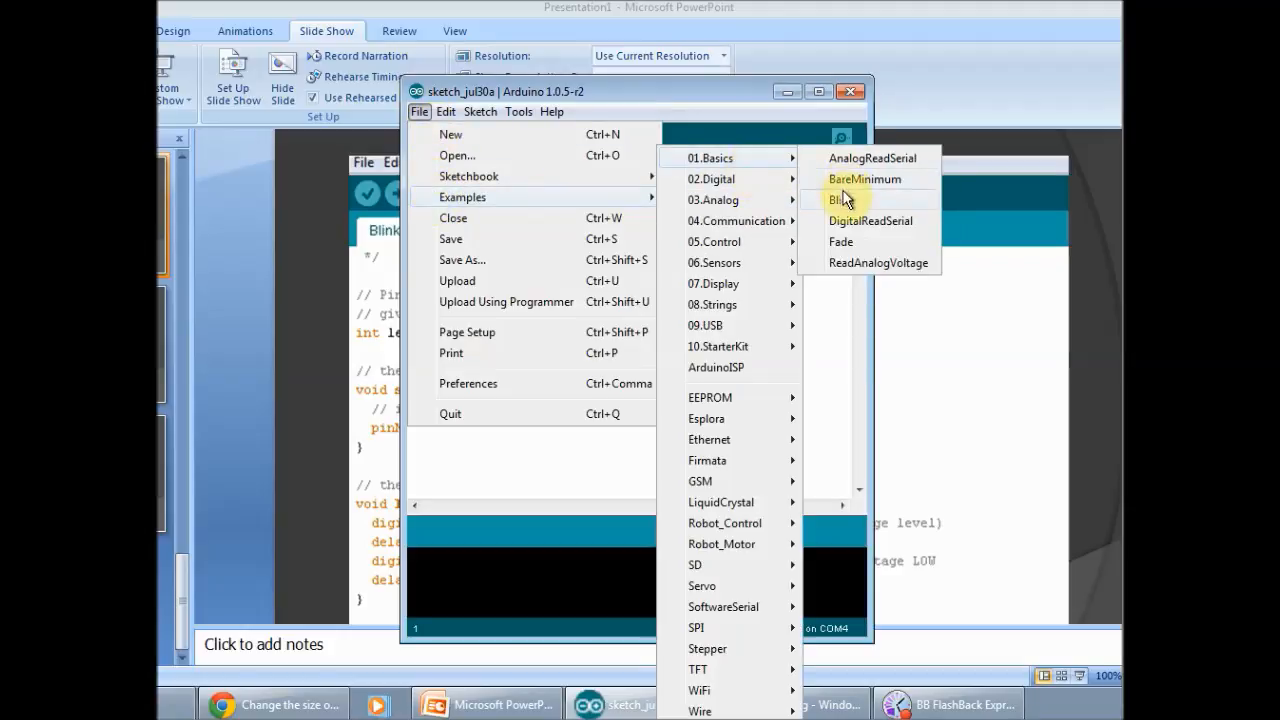
{"action": "left_click", "coordinate": [832, 200]}
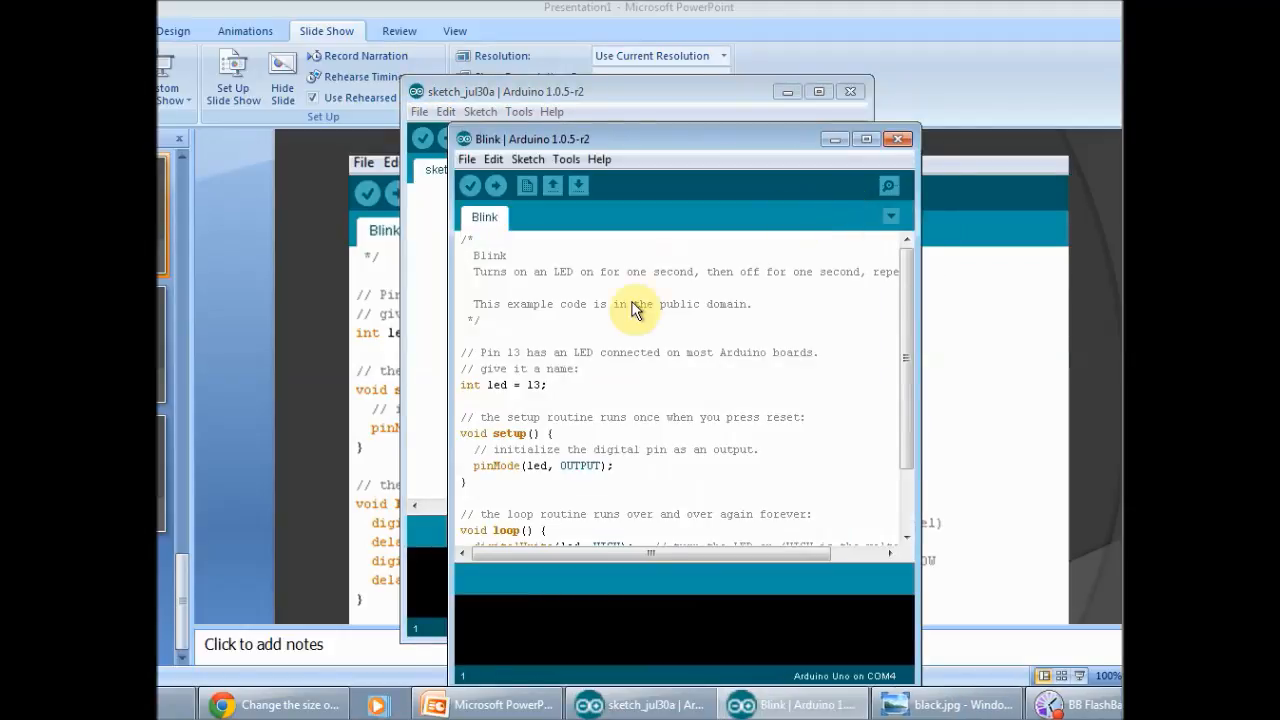
{"action": "mouse_move", "coordinate": [566, 160]}
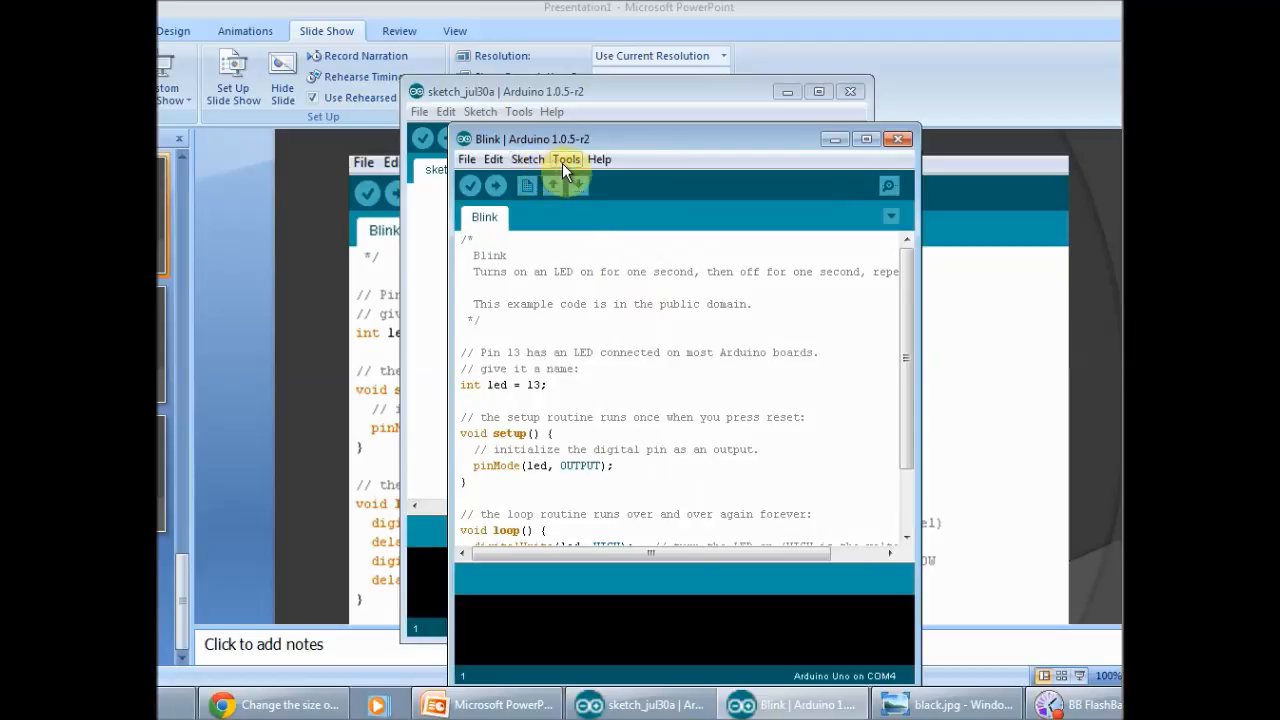
{"action": "left_click", "coordinate": [566, 160]}
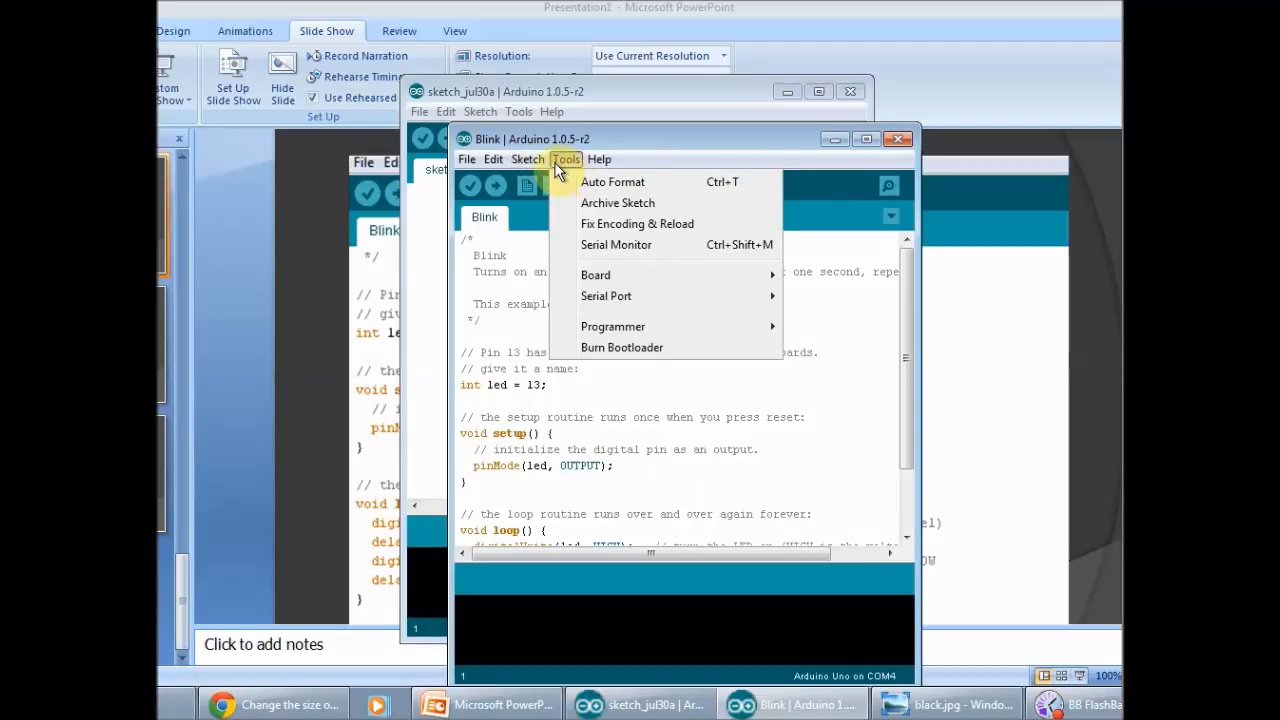
{"action": "left_click", "coordinate": [528, 160]}
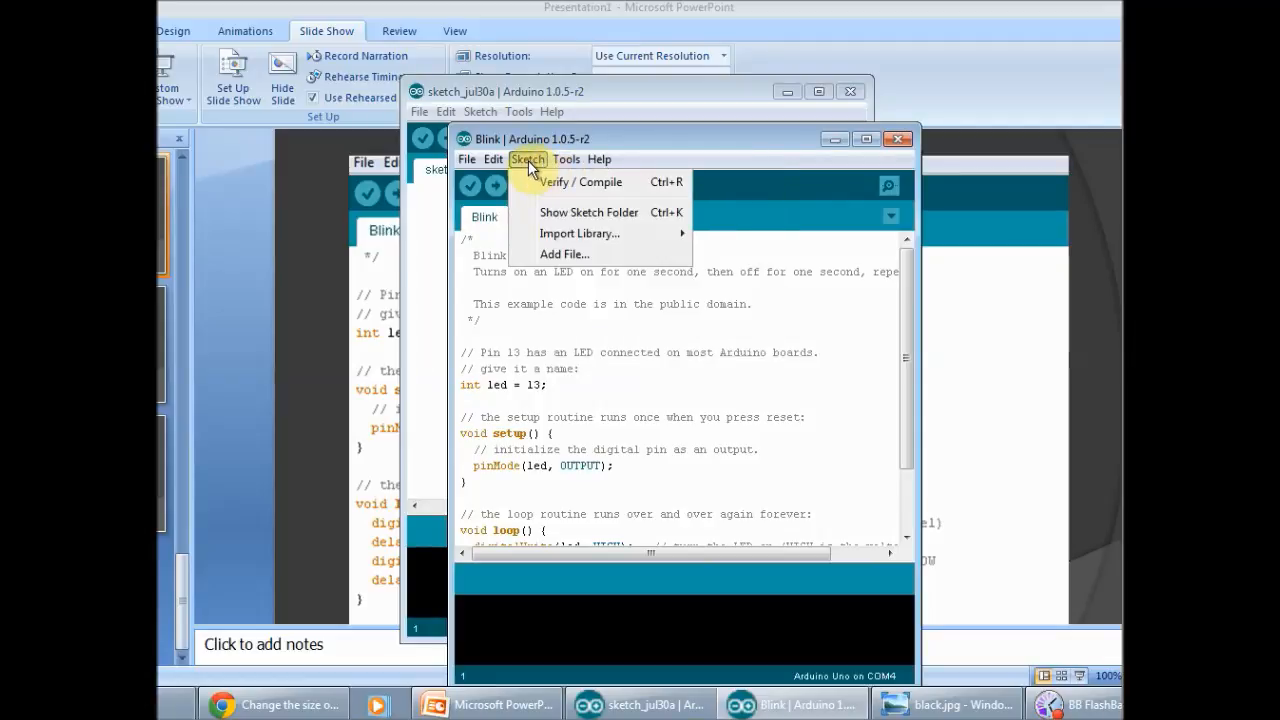
{"action": "mouse_move", "coordinate": [546, 188]}
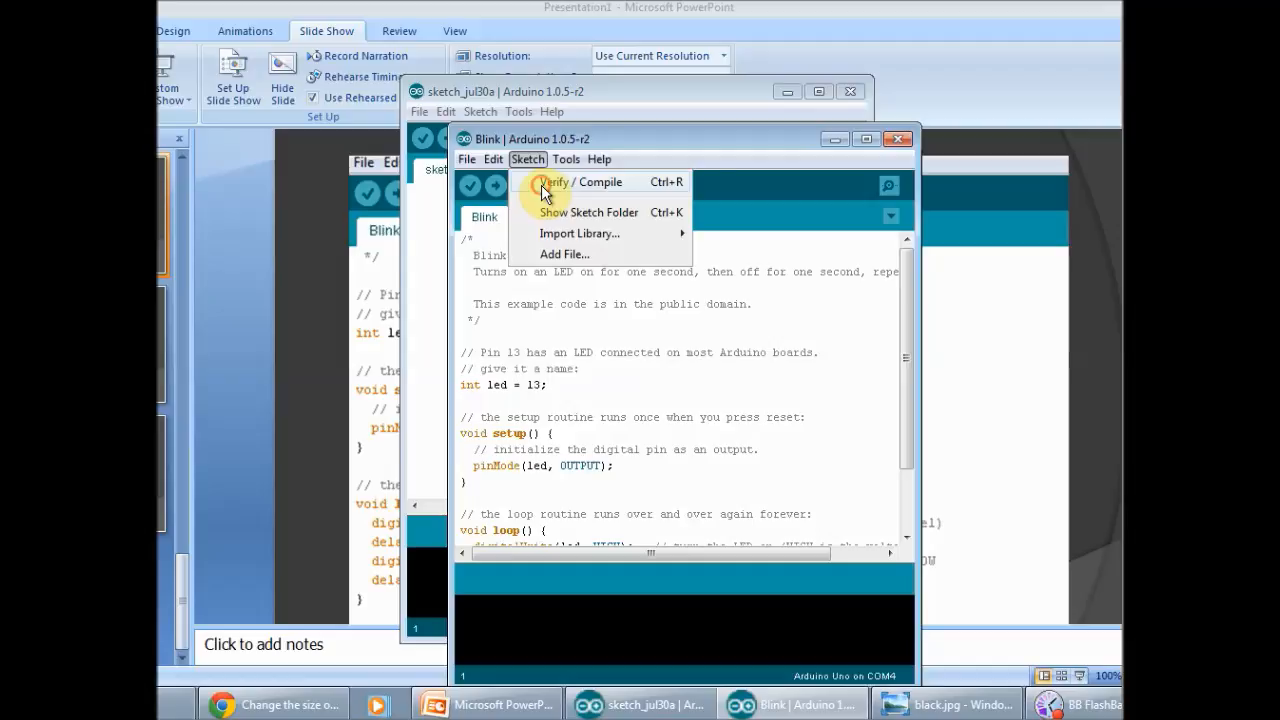
- Verify/Compile the Blink sketch, finishing with a 1,084-byte binary of 32,256 available
{"action": "left_click", "coordinate": [568, 182]}
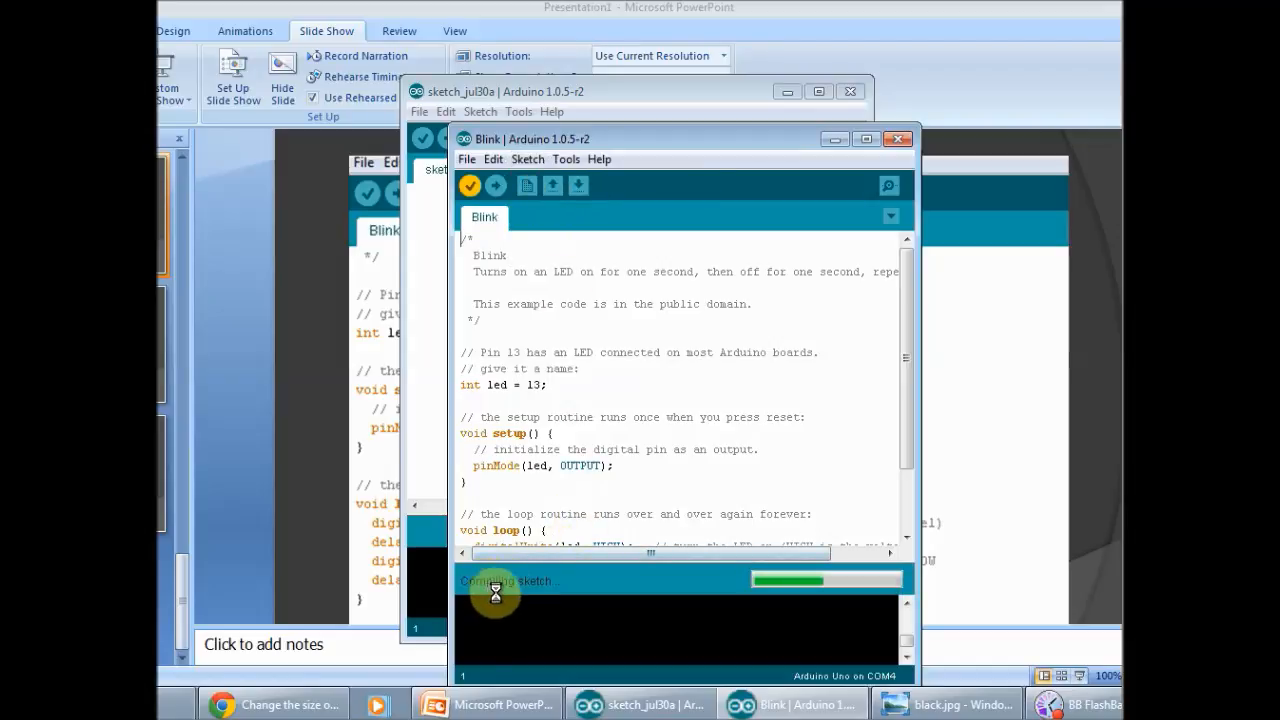
{"action": "mouse_move", "coordinate": [508, 592]}
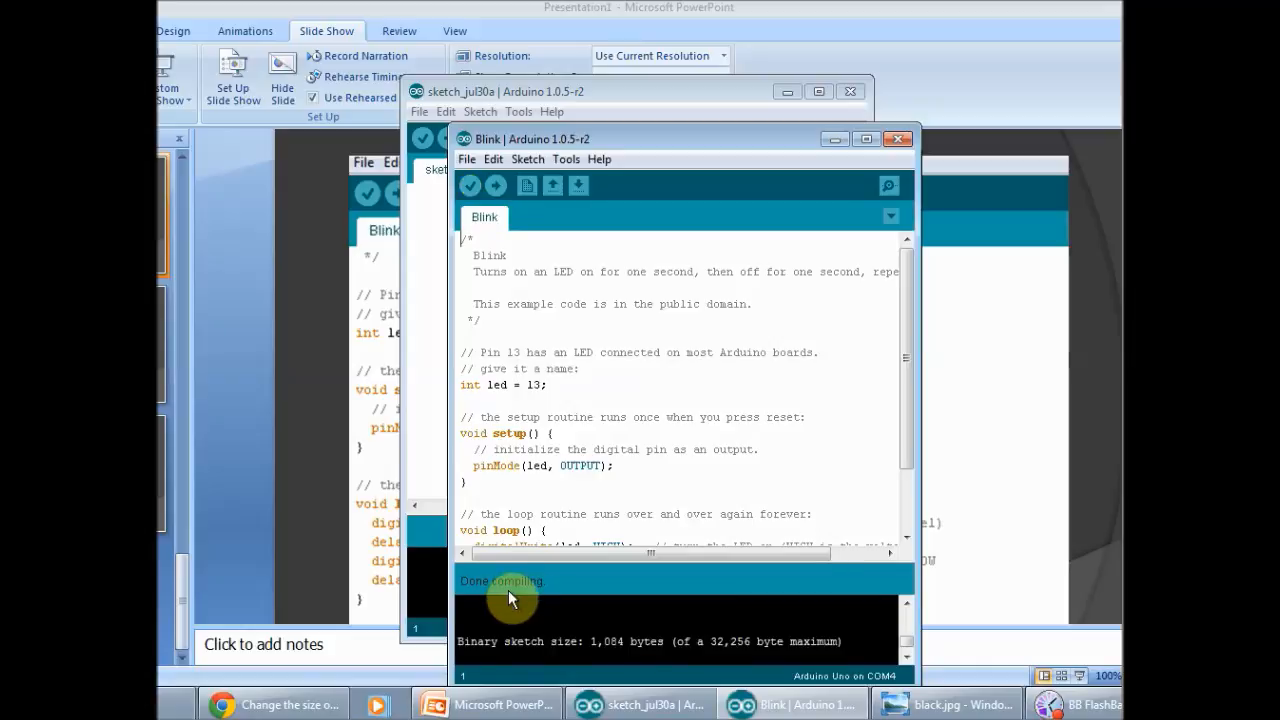
{"action": "mouse_move", "coordinate": [520, 600]}
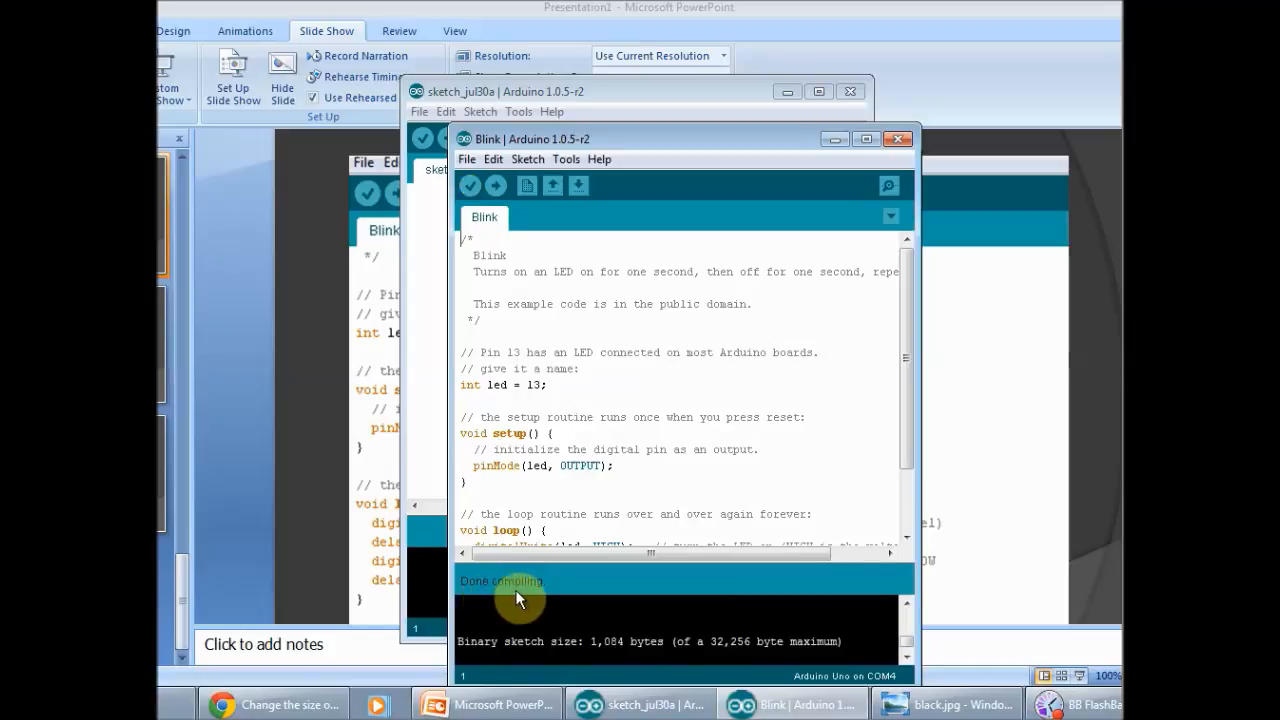
{"action": "mouse_move", "coordinate": [496, 654]}
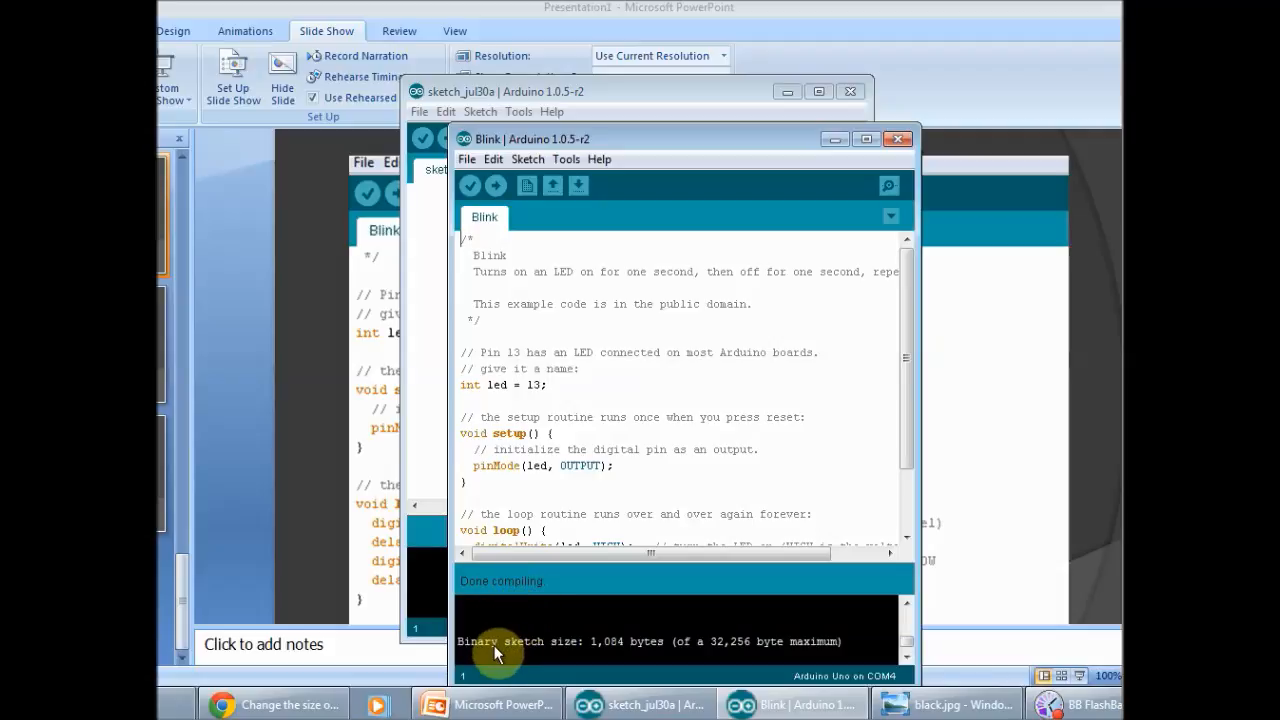
{"action": "mouse_move", "coordinate": [536, 272]}
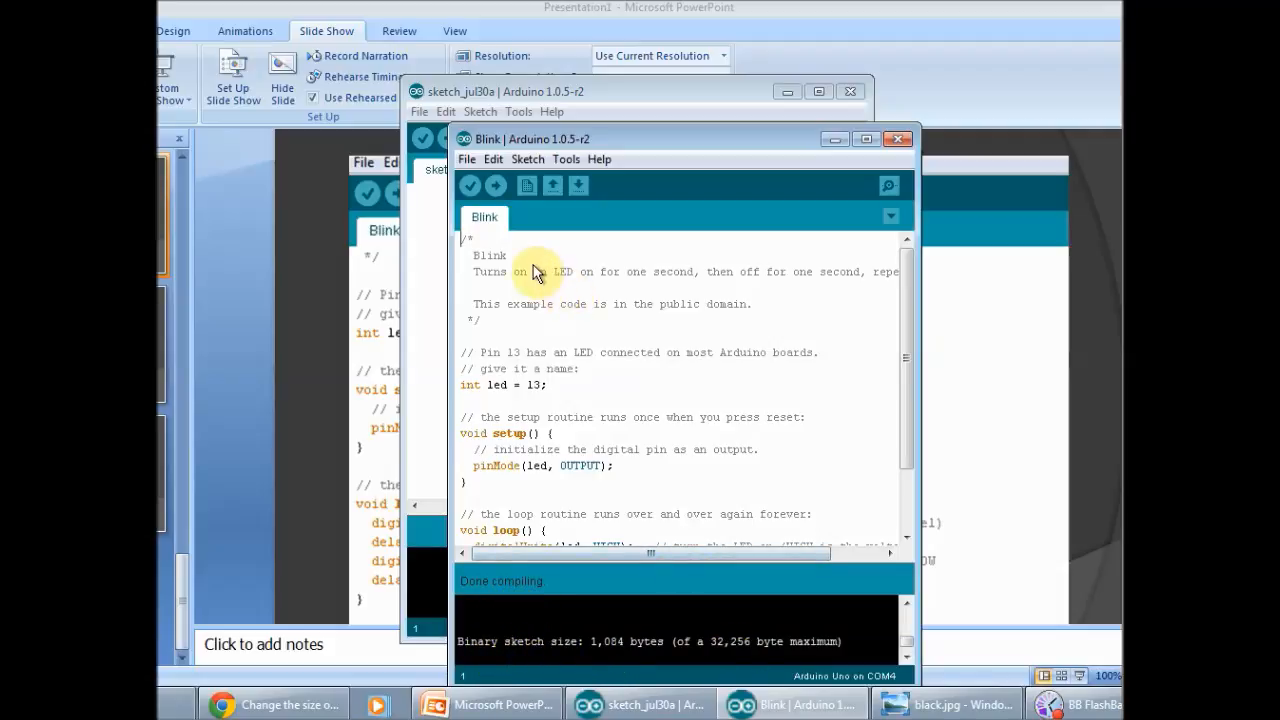
{"action": "left_click", "coordinate": [466, 160]}
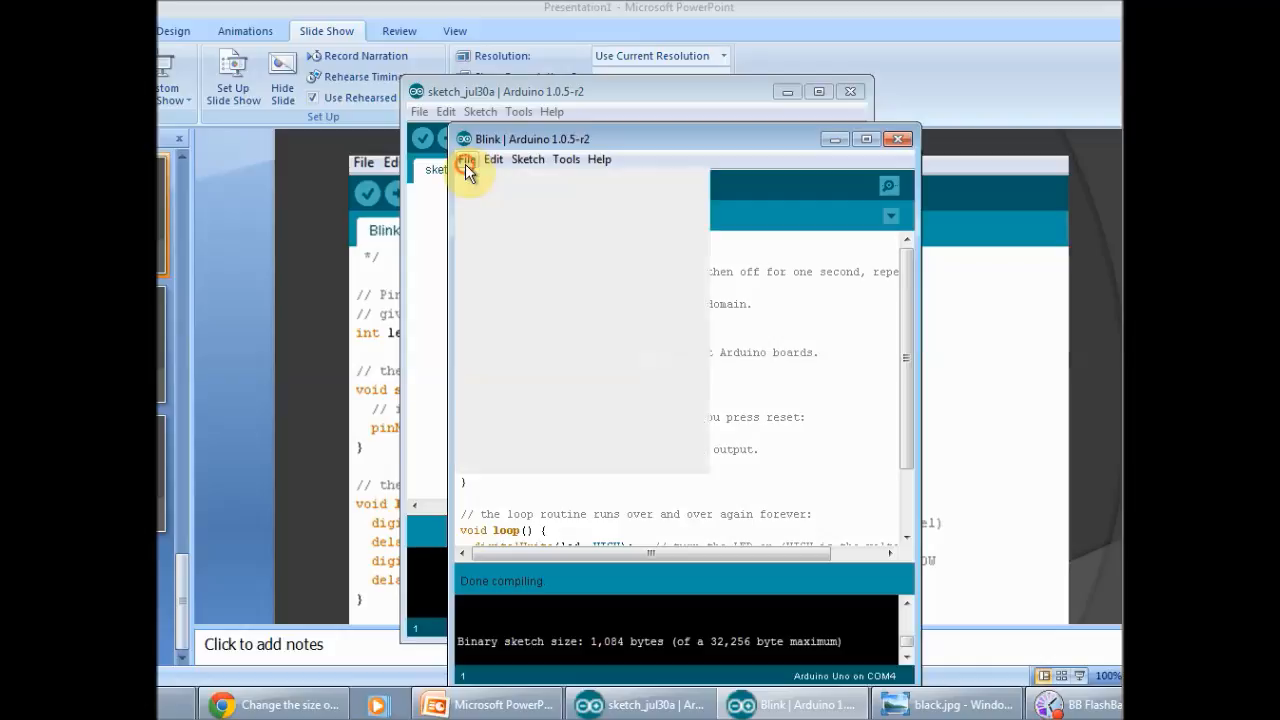
- Upload the compiled Blink sketch to the Arduino Uno via File > Upload until 'Done uploading'
{"action": "left_click", "coordinate": [466, 160]}
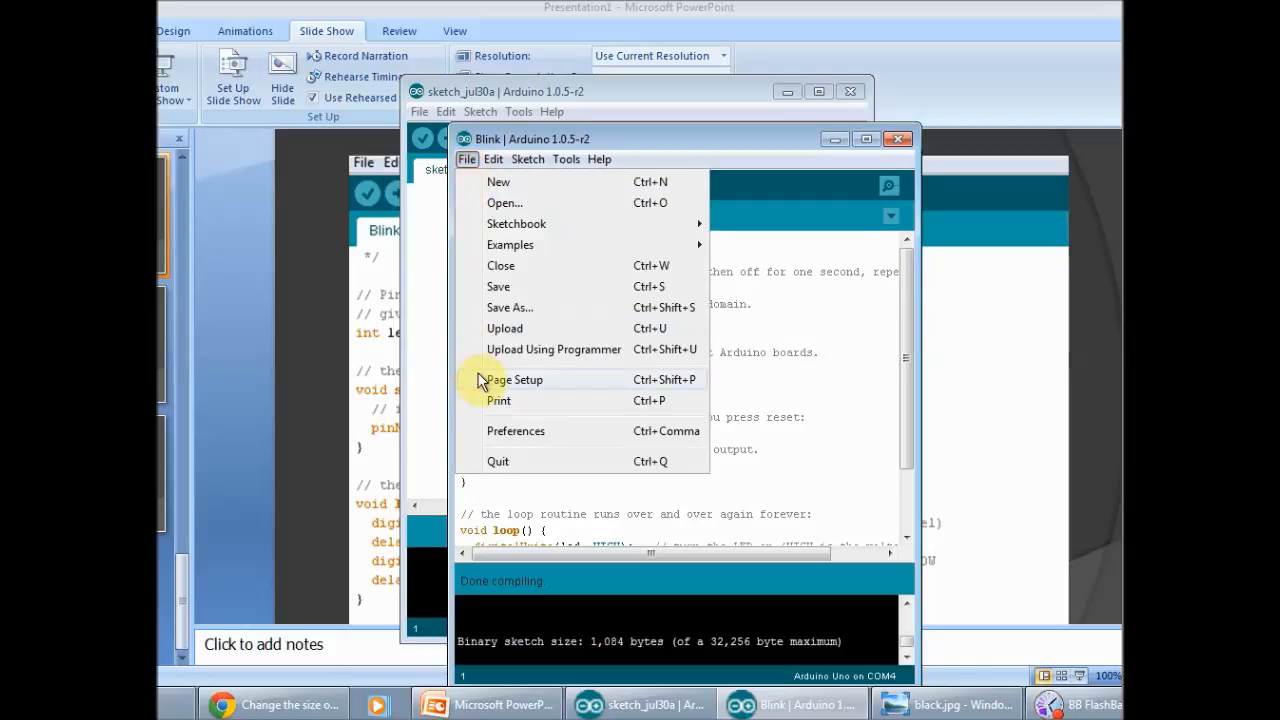
{"action": "mouse_move", "coordinate": [504, 328]}
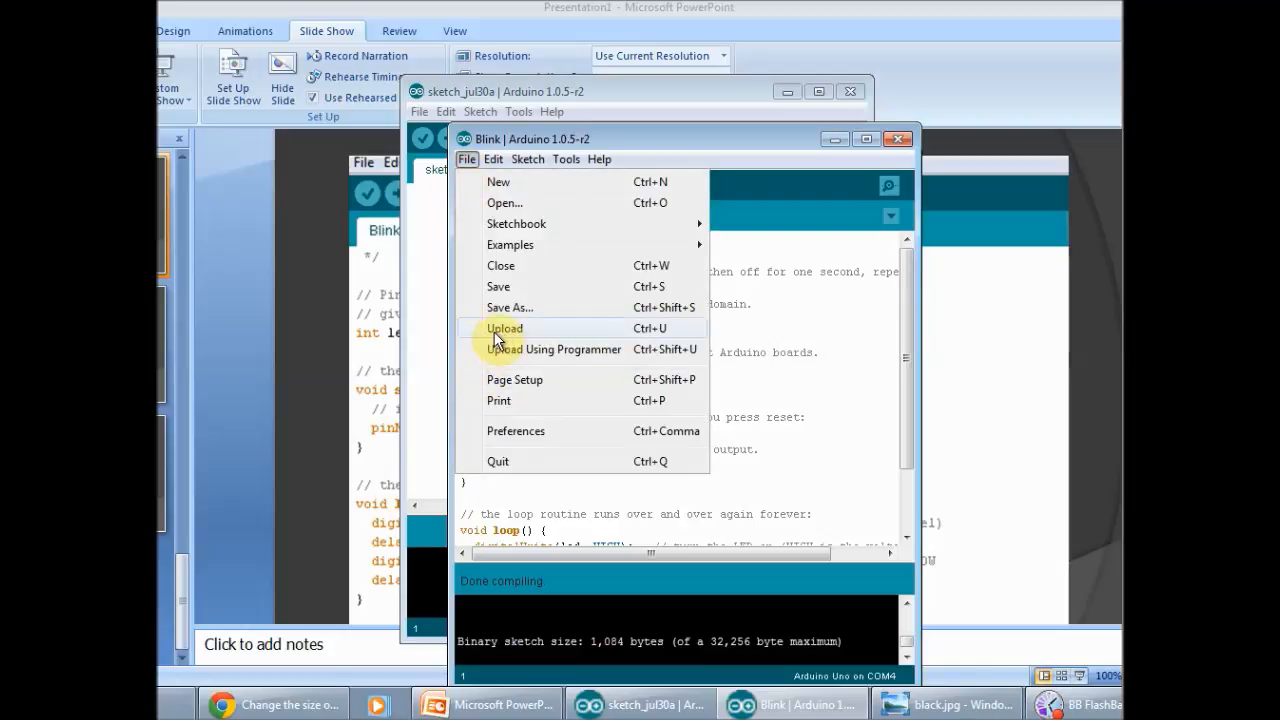
{"action": "left_click", "coordinate": [504, 328]}
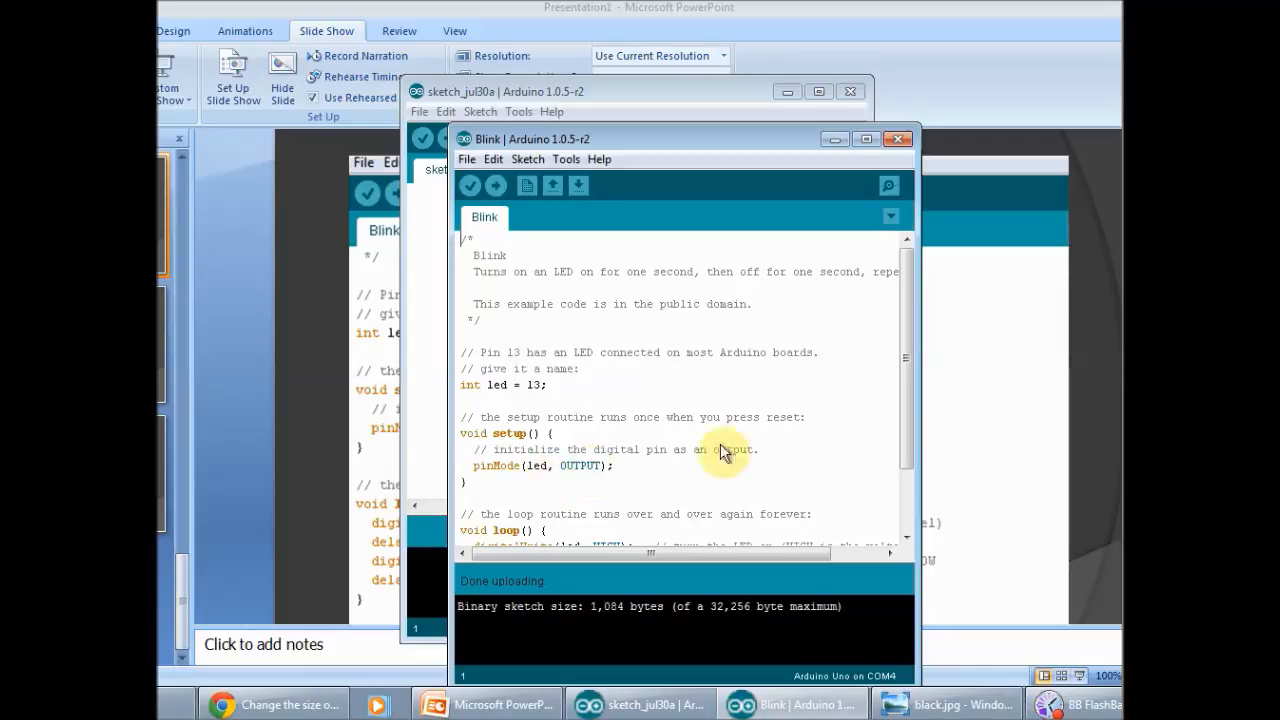
{"action": "mouse_move", "coordinate": [1048, 482]}
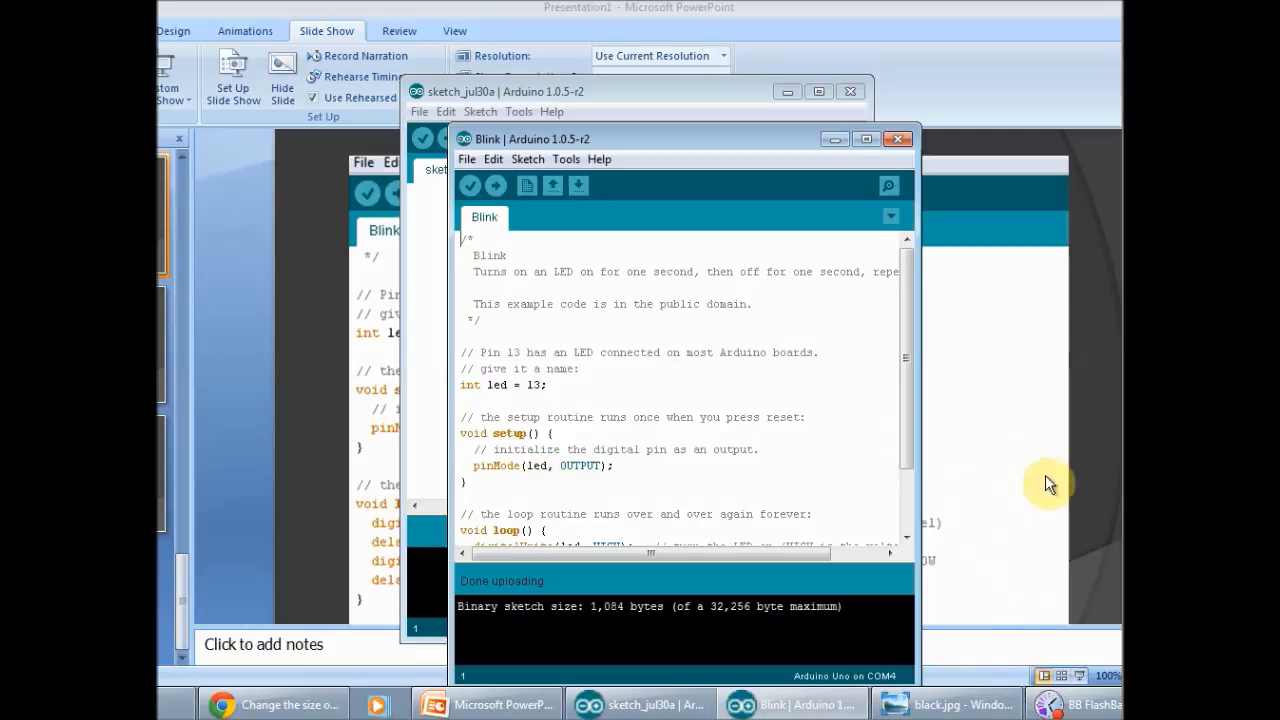